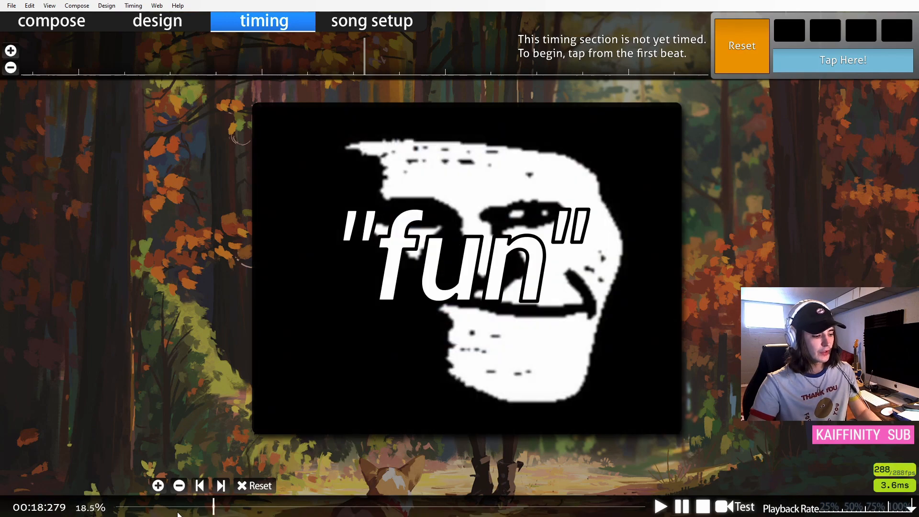
Tap Here! along the first song's beats to get 147 BPM, offset 52.
click(741, 46)
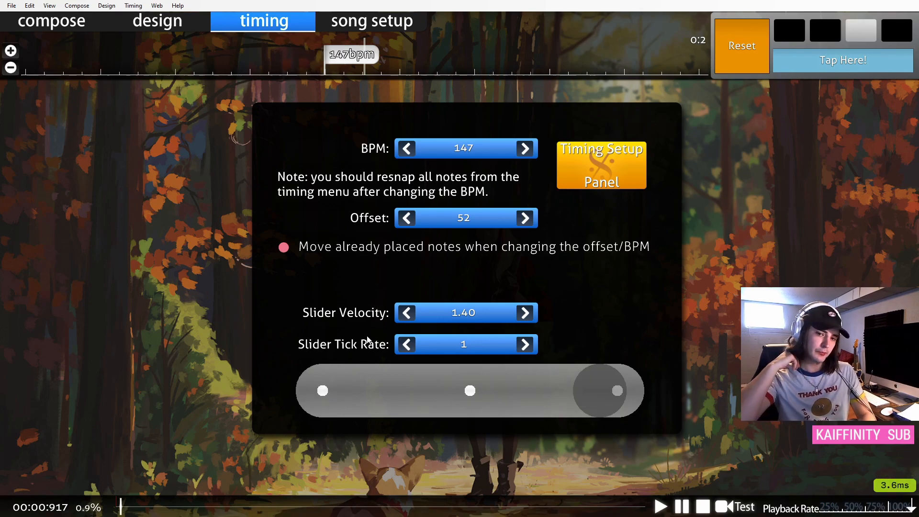
mouse_move(401, 121)
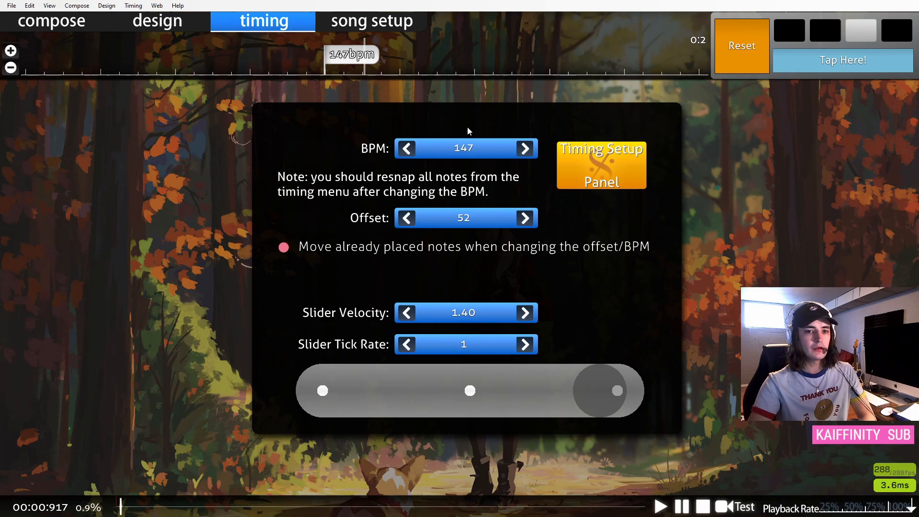
mouse_move(417, 67)
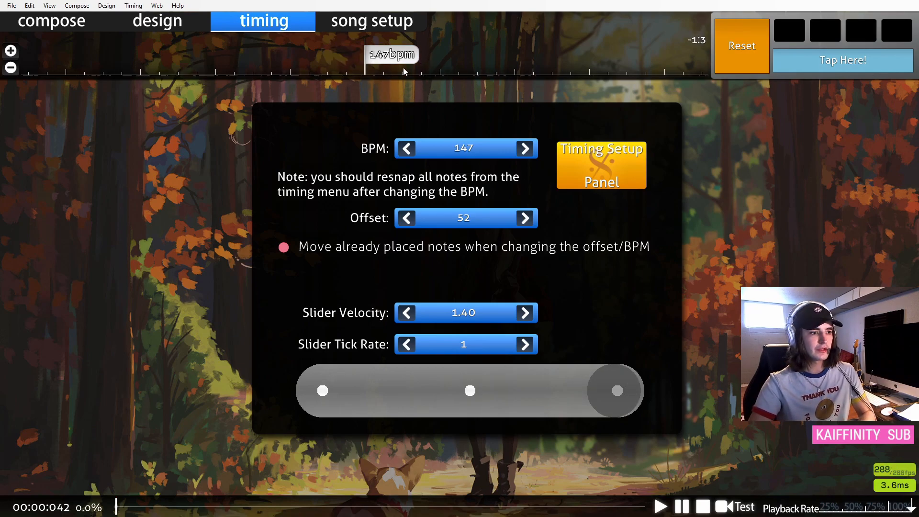
mouse_move(429, 78)
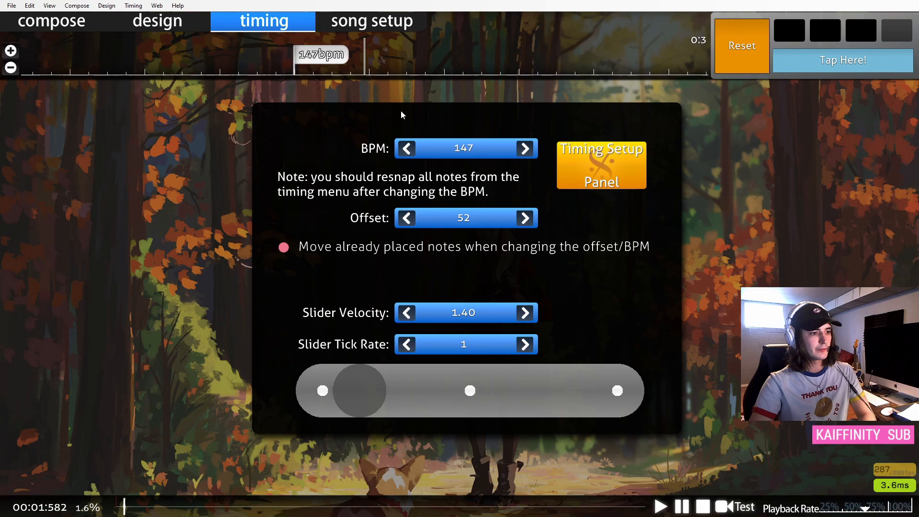
Raise the first song's BPM from 147 to 148 and check the beat against the waveform.
click(523, 148)
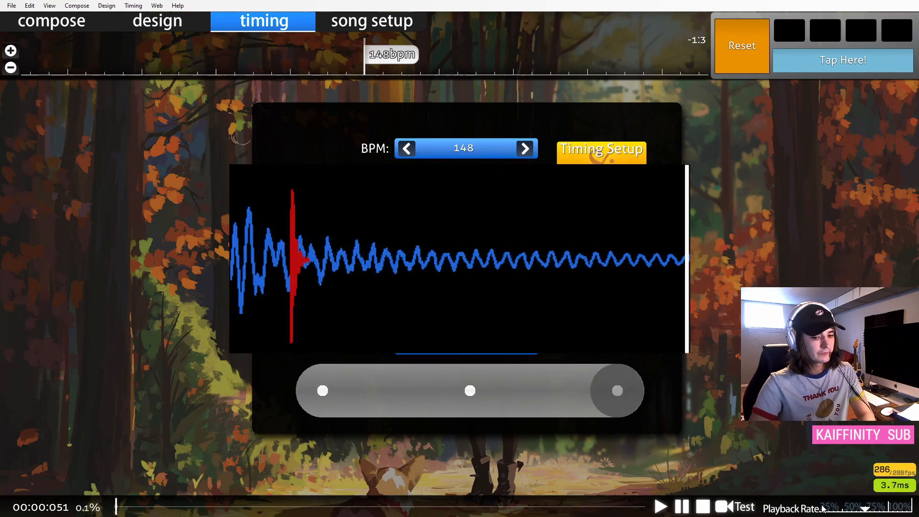
click(600, 149)
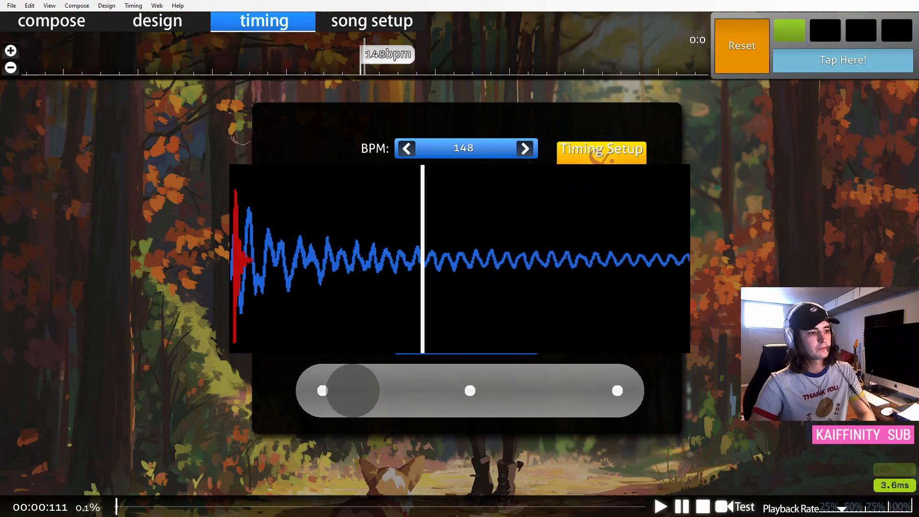
click(600, 149)
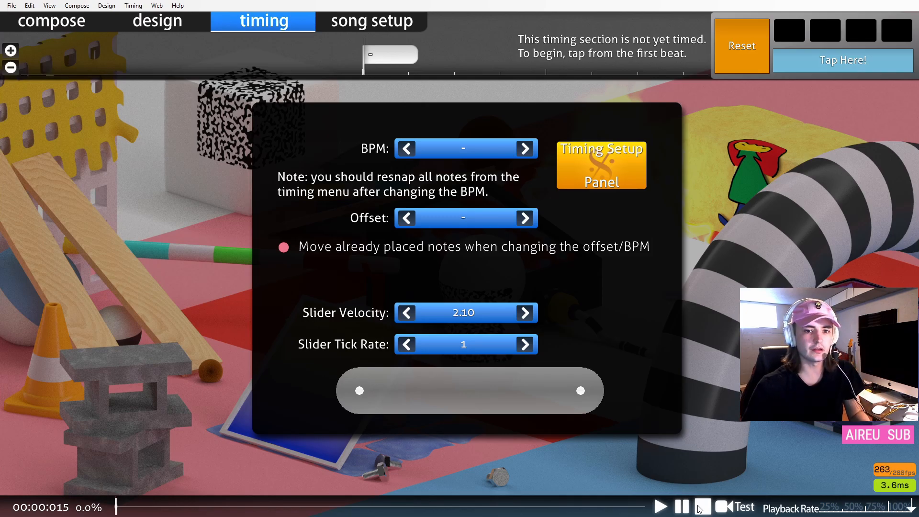
mouse_move(842, 60)
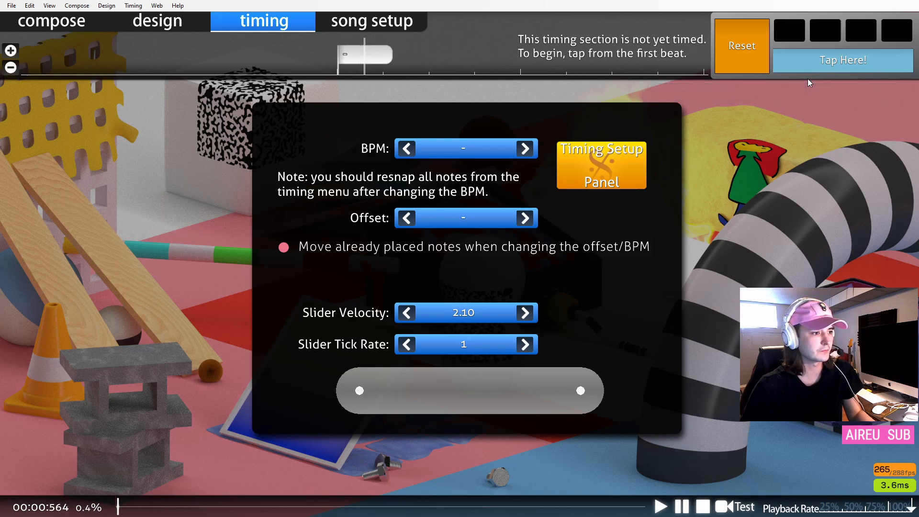
Tap the second song's beats repeatedly to measure a rough 199 BPM at offset 696.
click(842, 60)
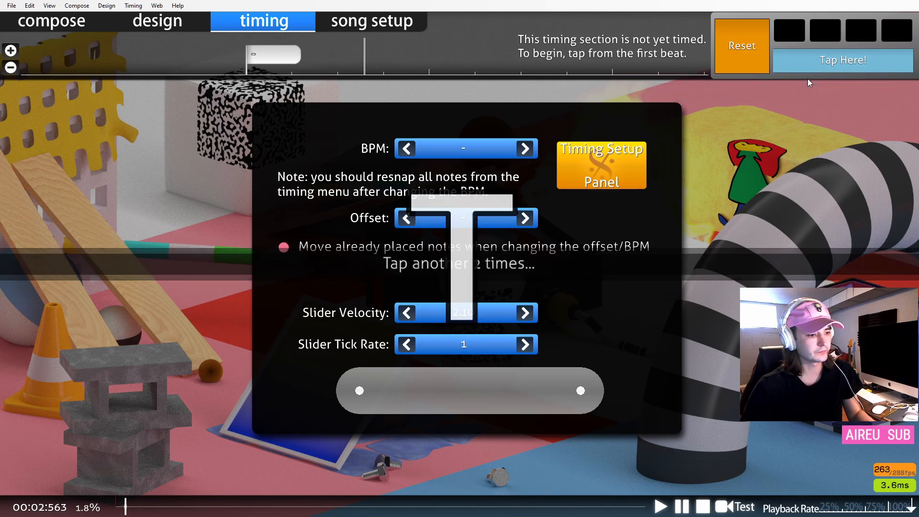
click(841, 59)
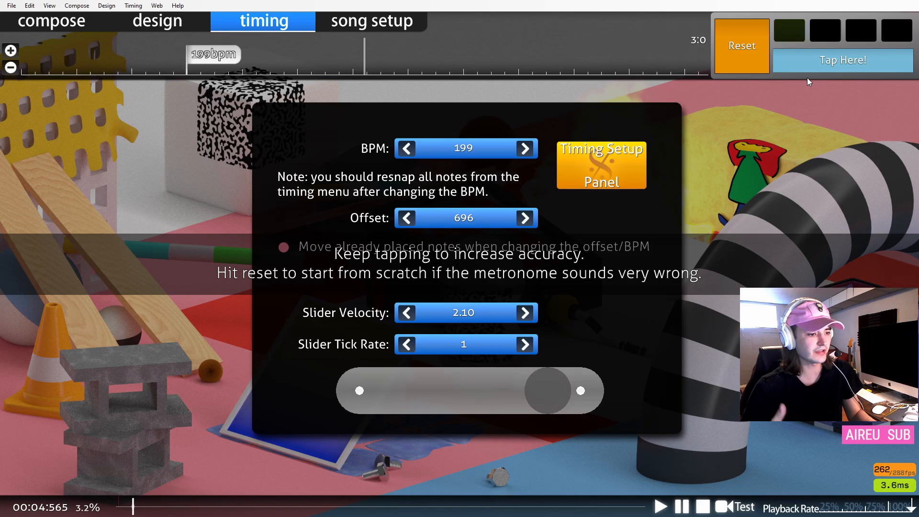
click(842, 60)
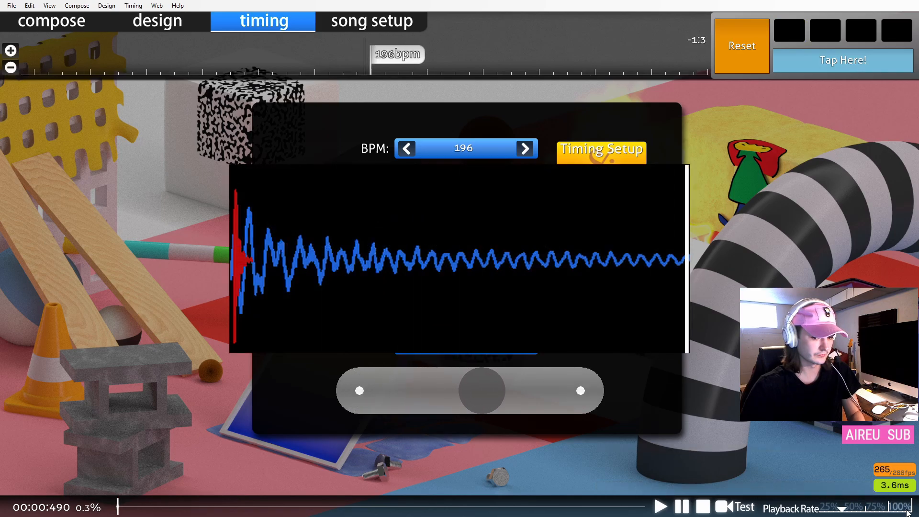
Lower the second song's BPM toward 196 using the BPM arrow.
click(600, 150)
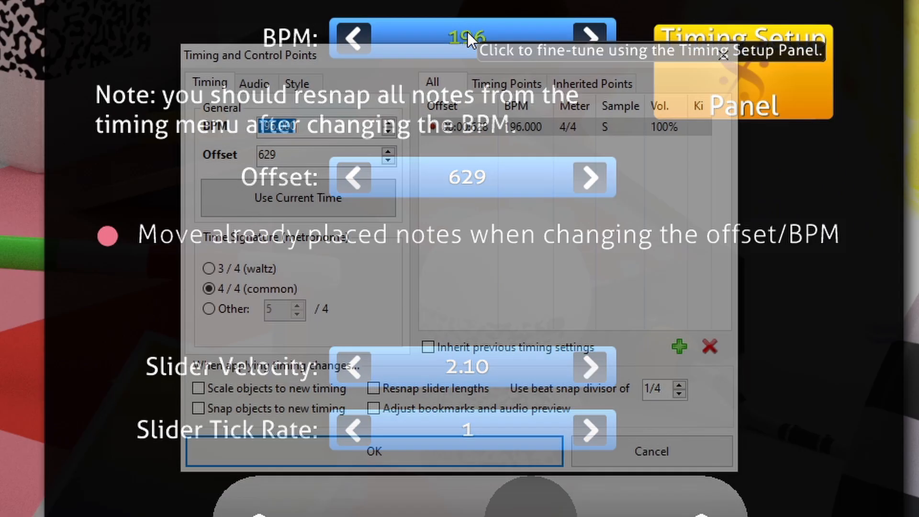
Set the timing point to 195 BPM at offset 629, confirm, and scrub later in the song.
click(354, 36)
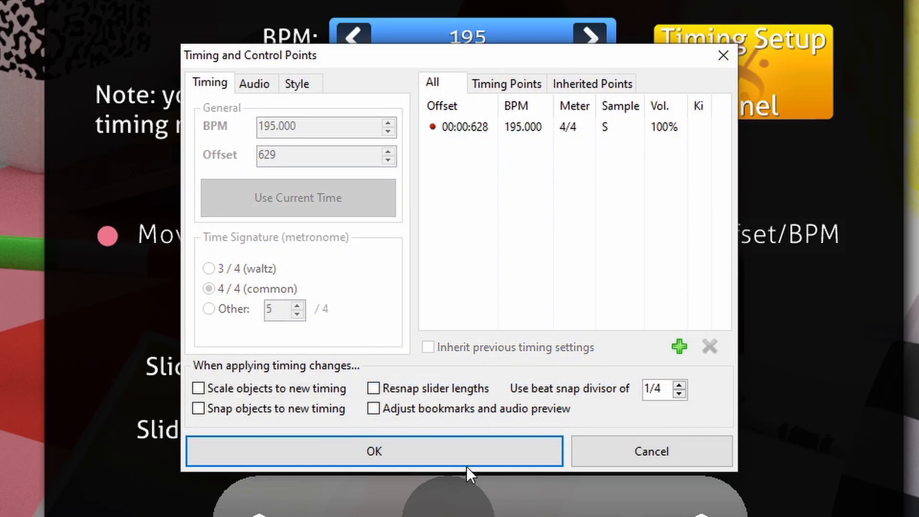
click(373, 452)
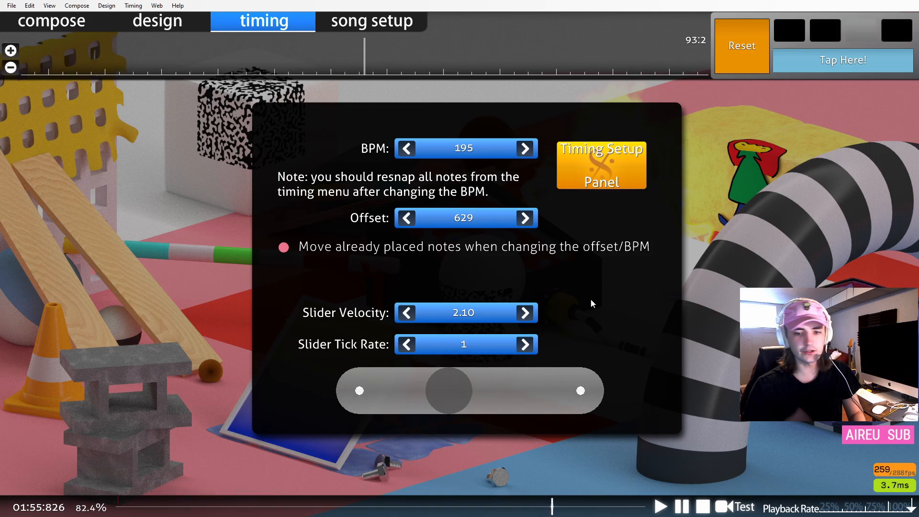
drag(451, 390, 566, 390)
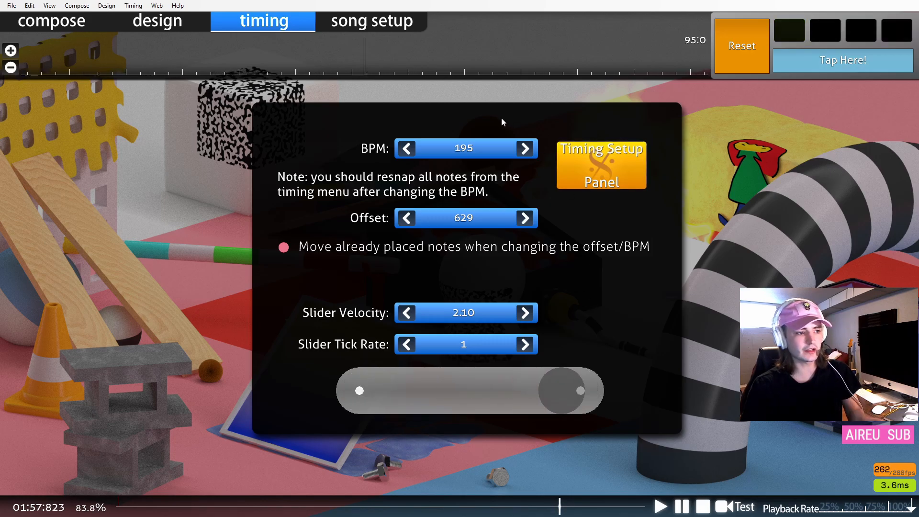